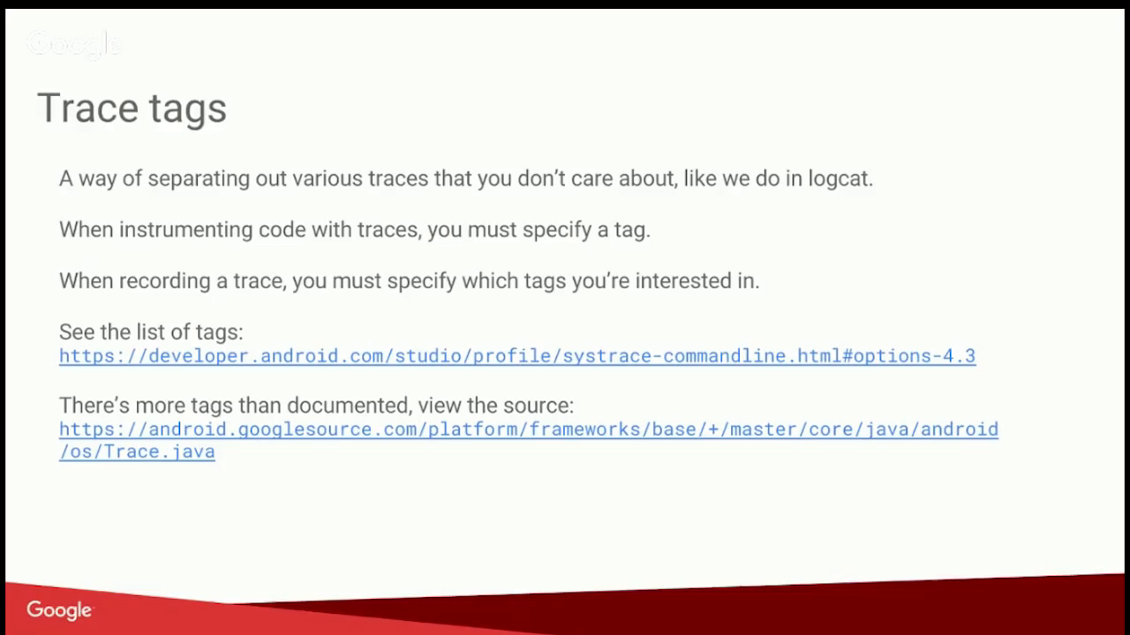
Step: Advance the slideshow to slide 6, Capturing a trace, with the right arrow key
key(Right)
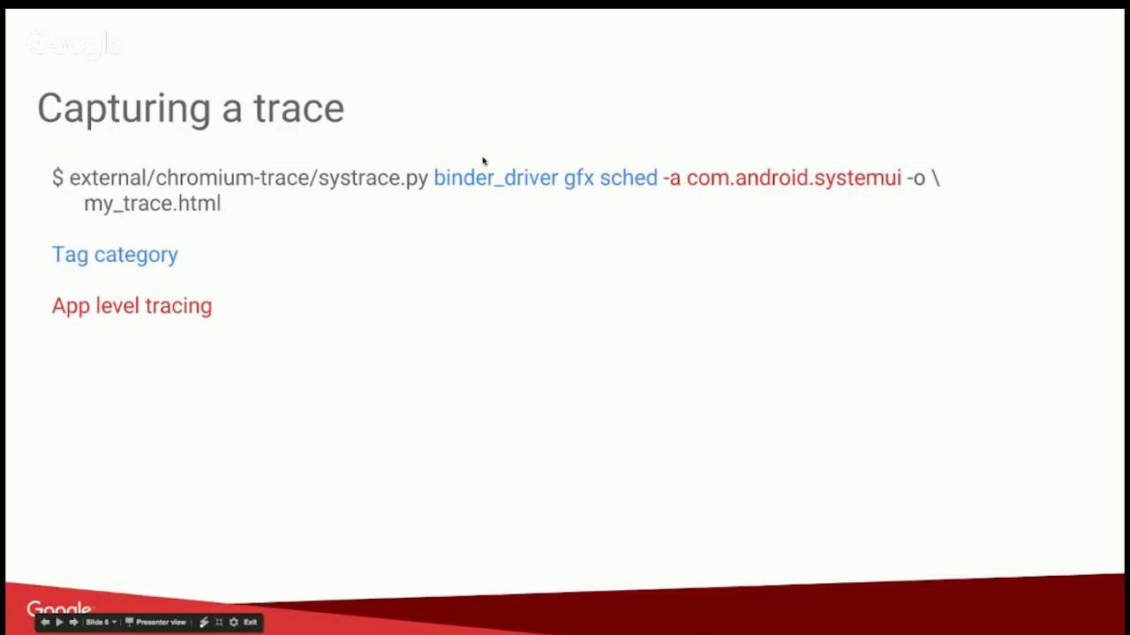
mouse_move(474, 161)
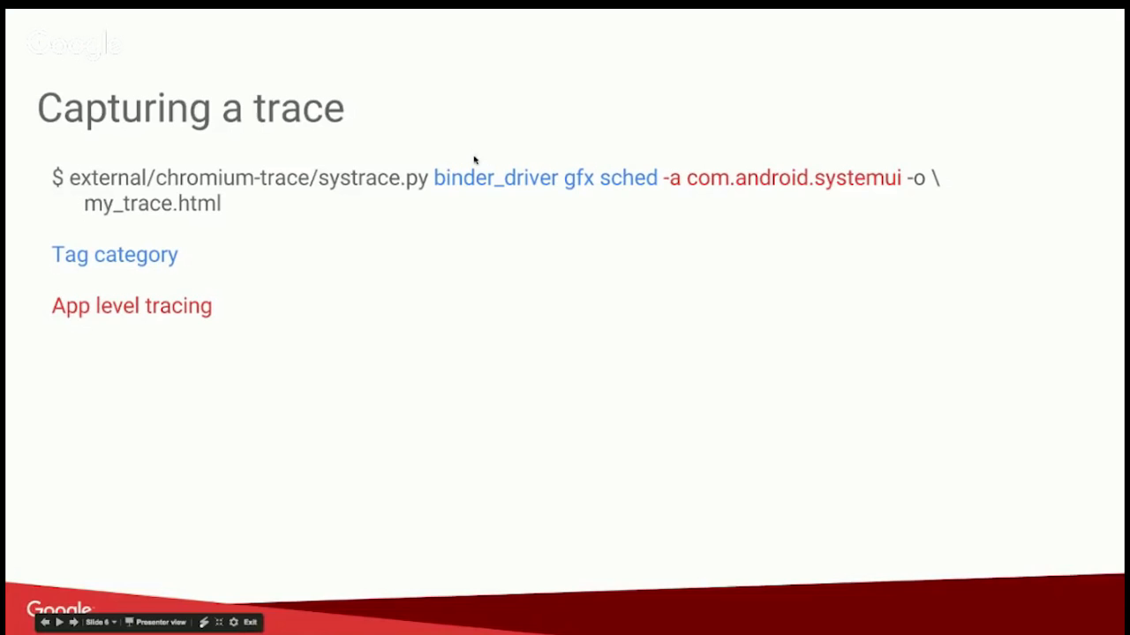
mouse_move(578, 147)
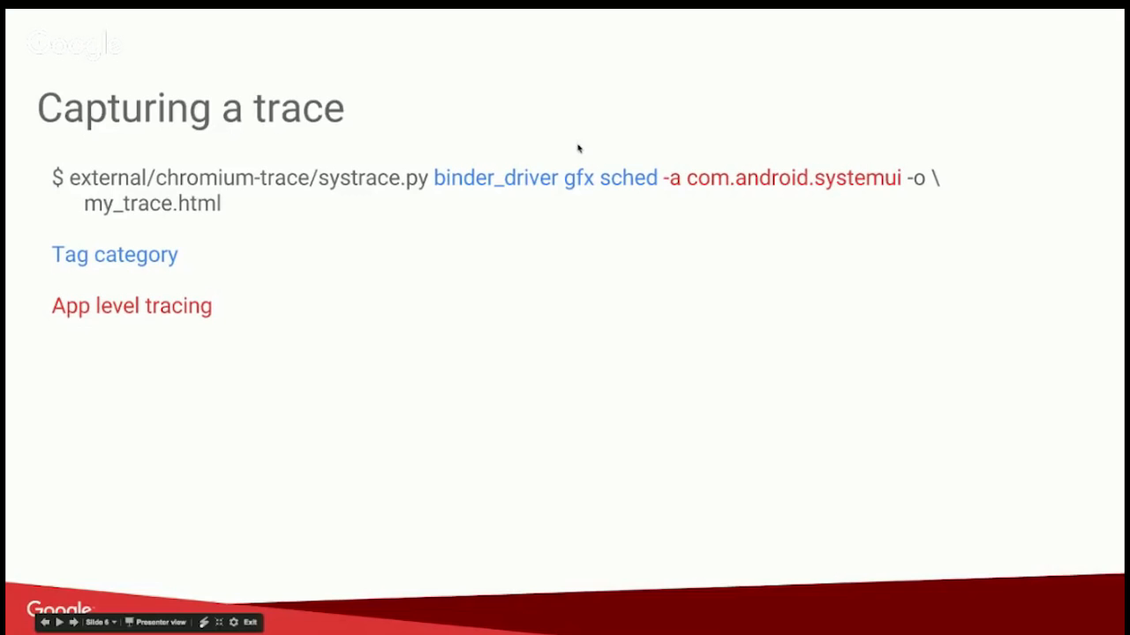
mouse_move(625, 149)
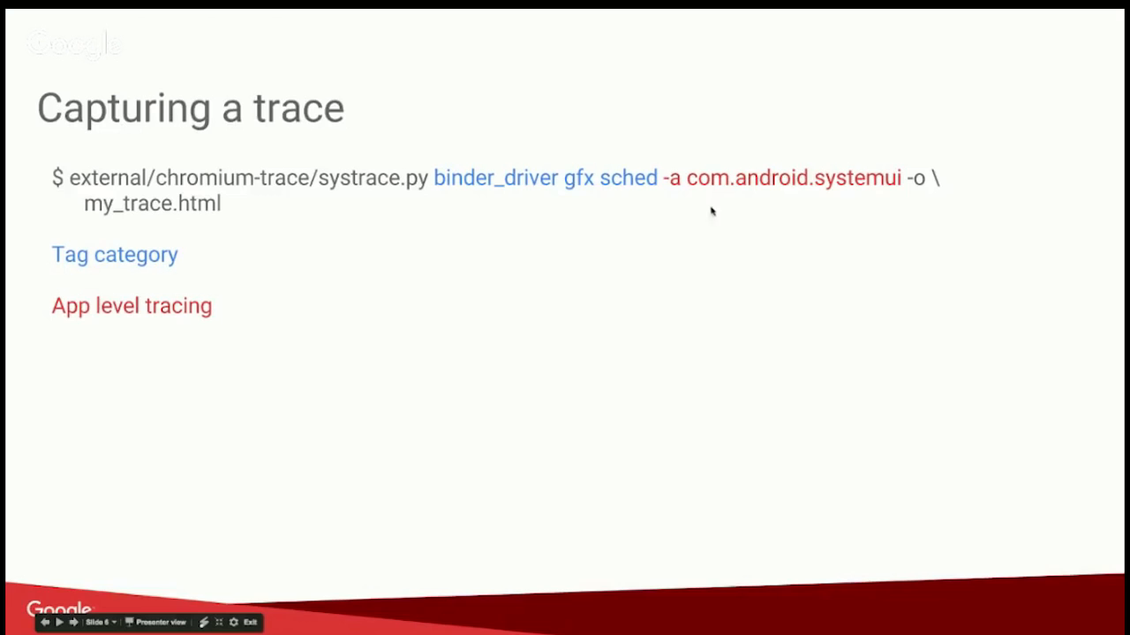
mouse_move(397, 316)
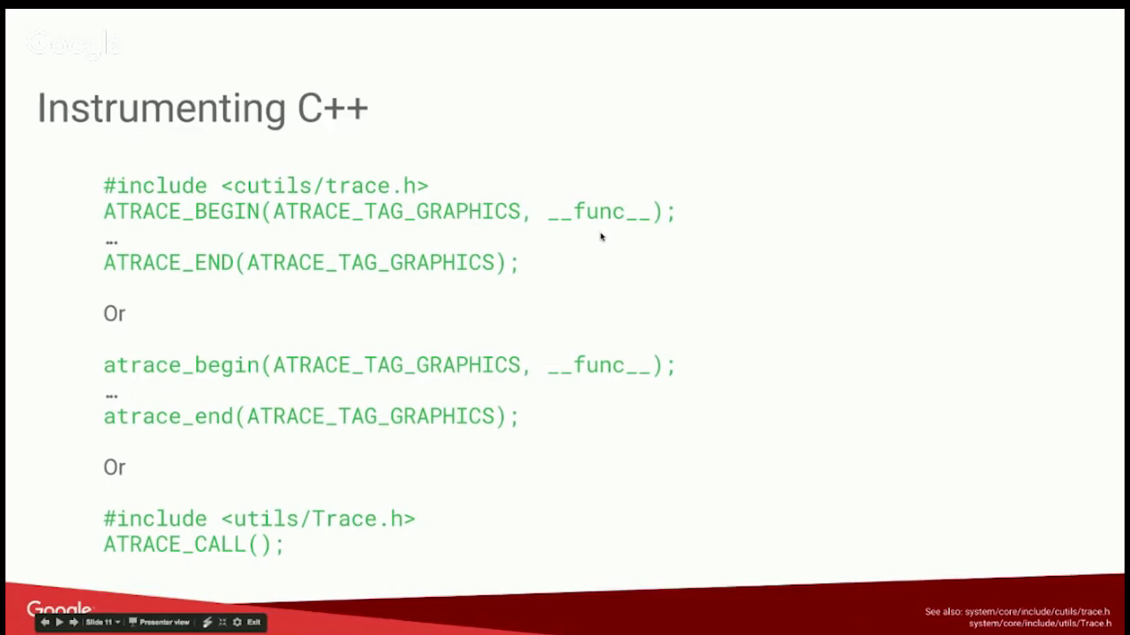
mouse_move(600, 230)
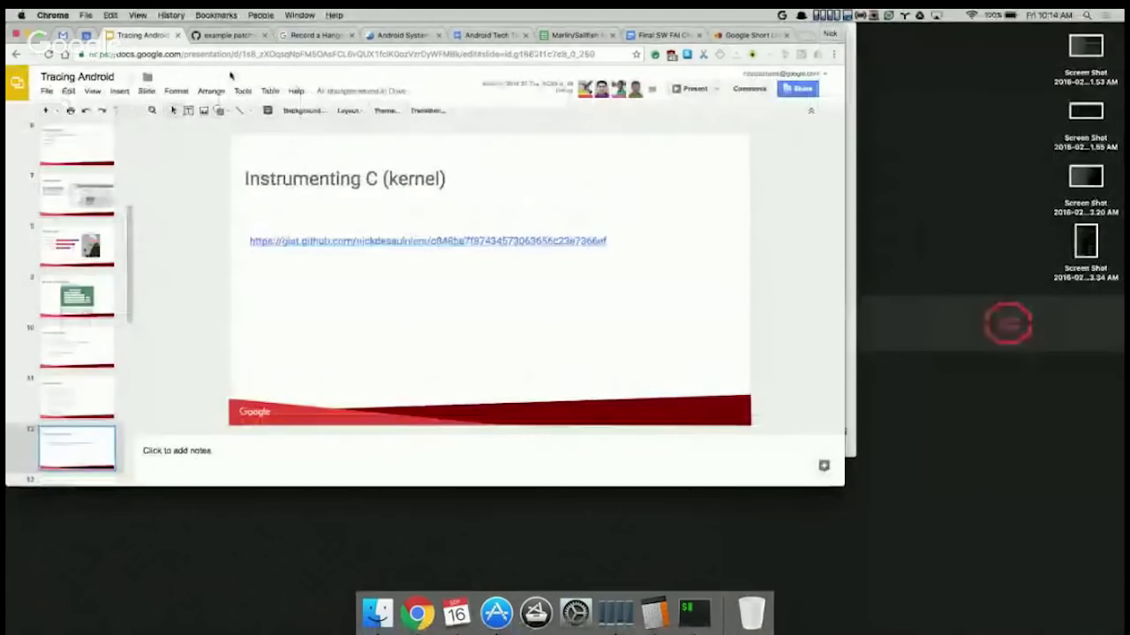
mouse_move(227, 36)
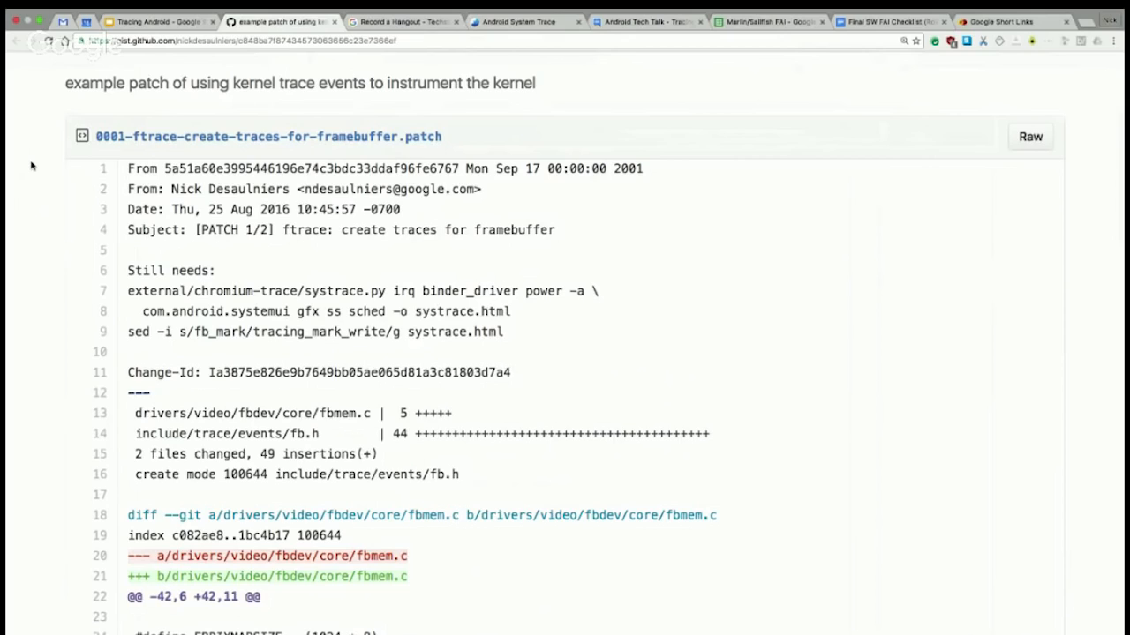
Step: Scroll down the gist past fb.h to TRACE_EVENT(fb_mark) and the owner's comment
scroll(down, 3)
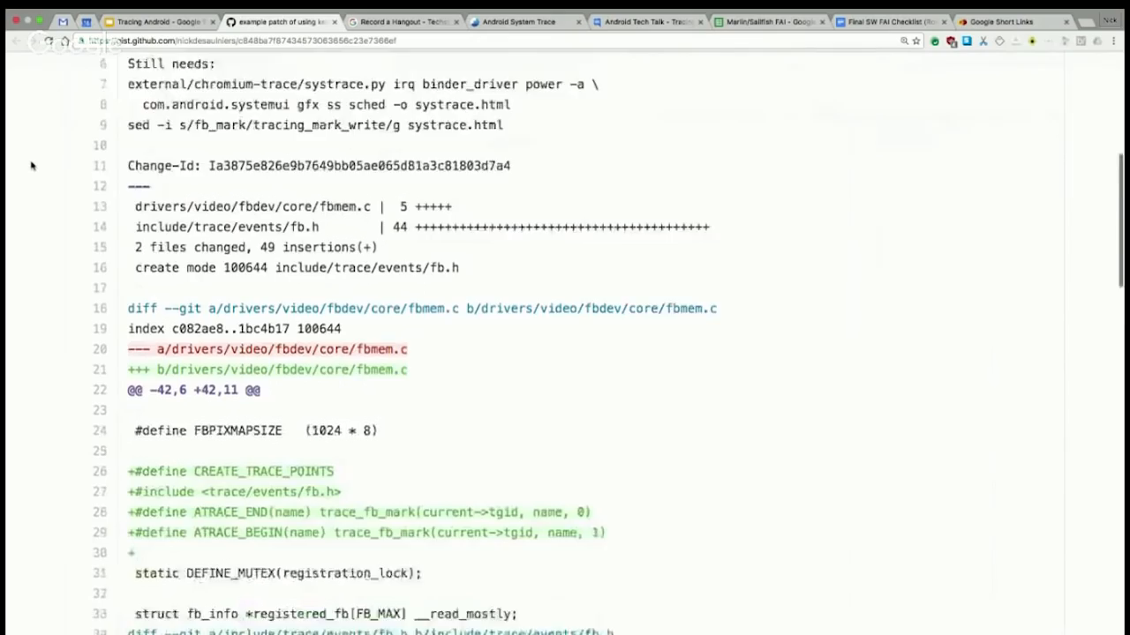
scroll(down, 3)
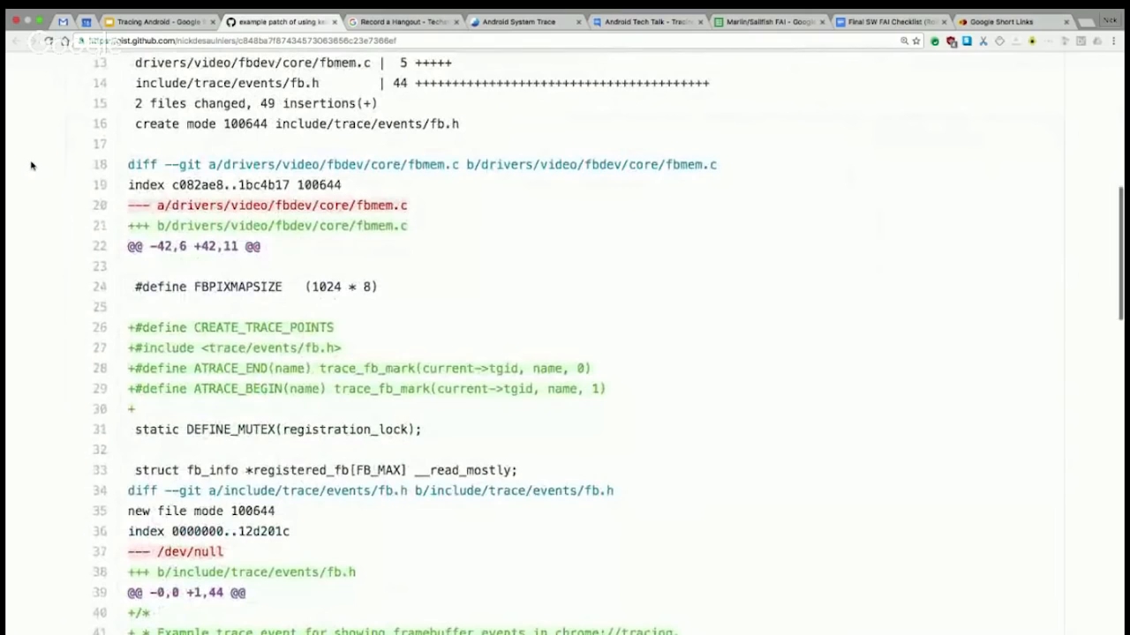
scroll(down, 3)
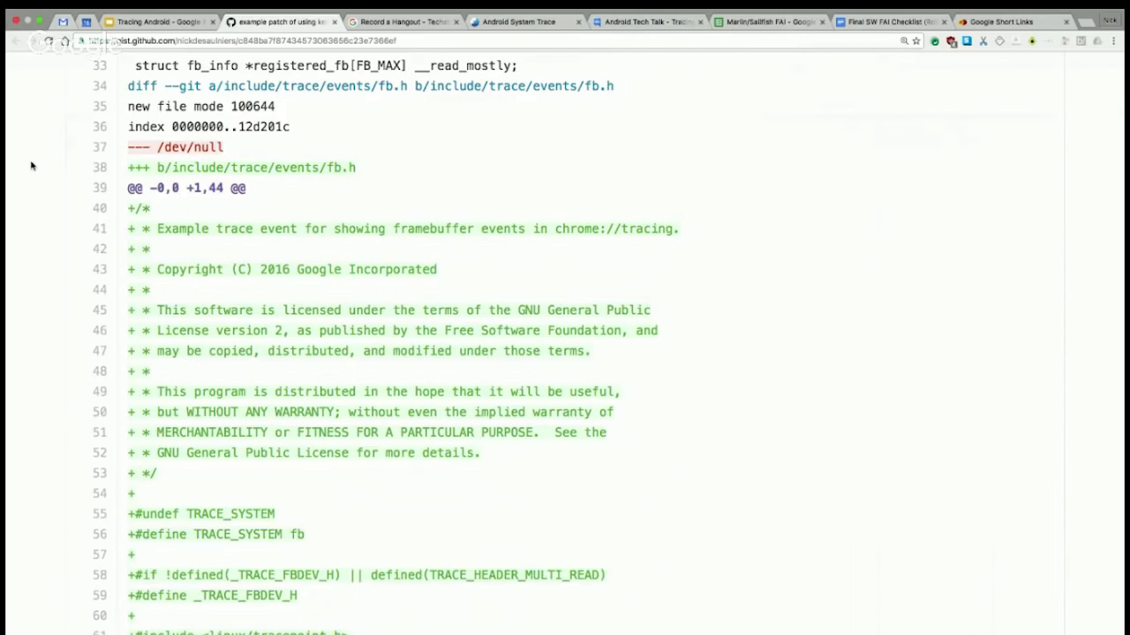
scroll(down, 3)
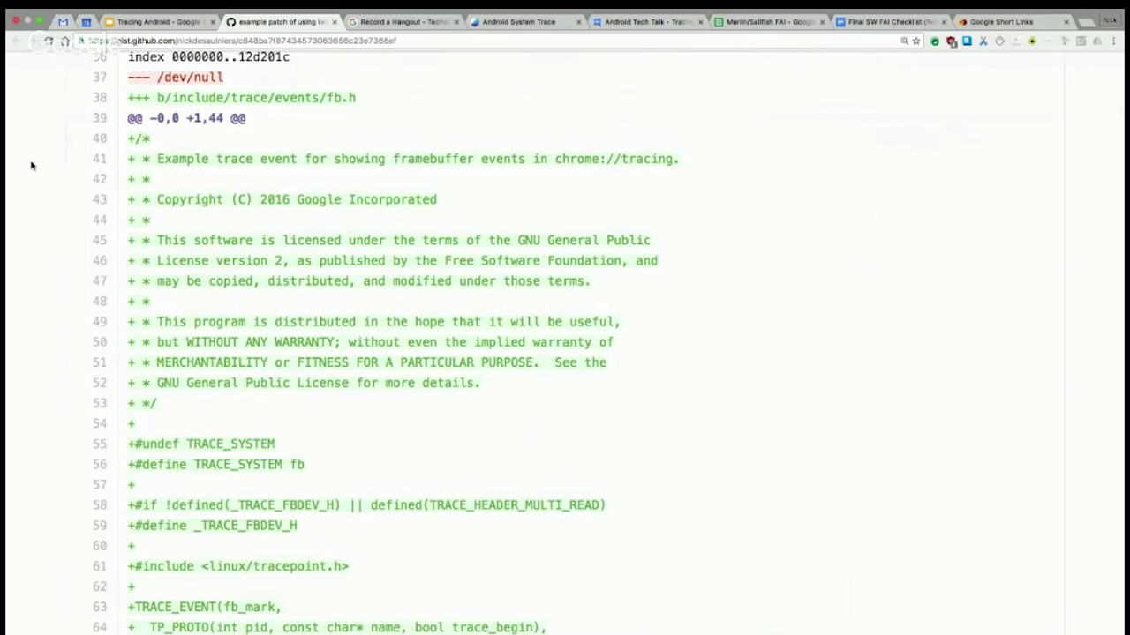
scroll(down, 3)
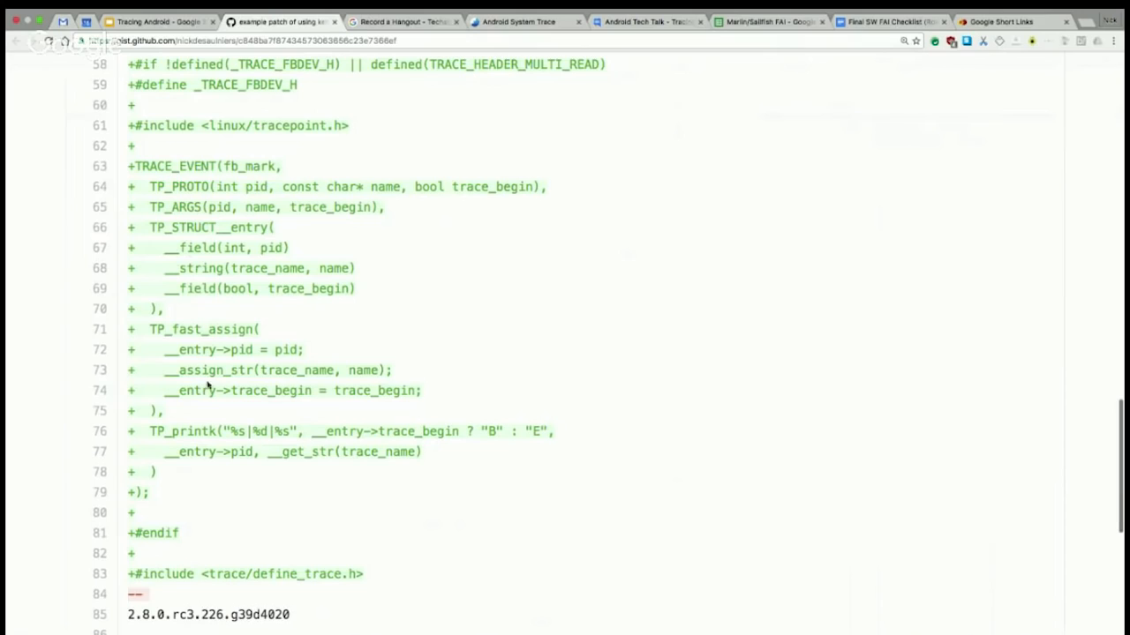
mouse_move(173, 417)
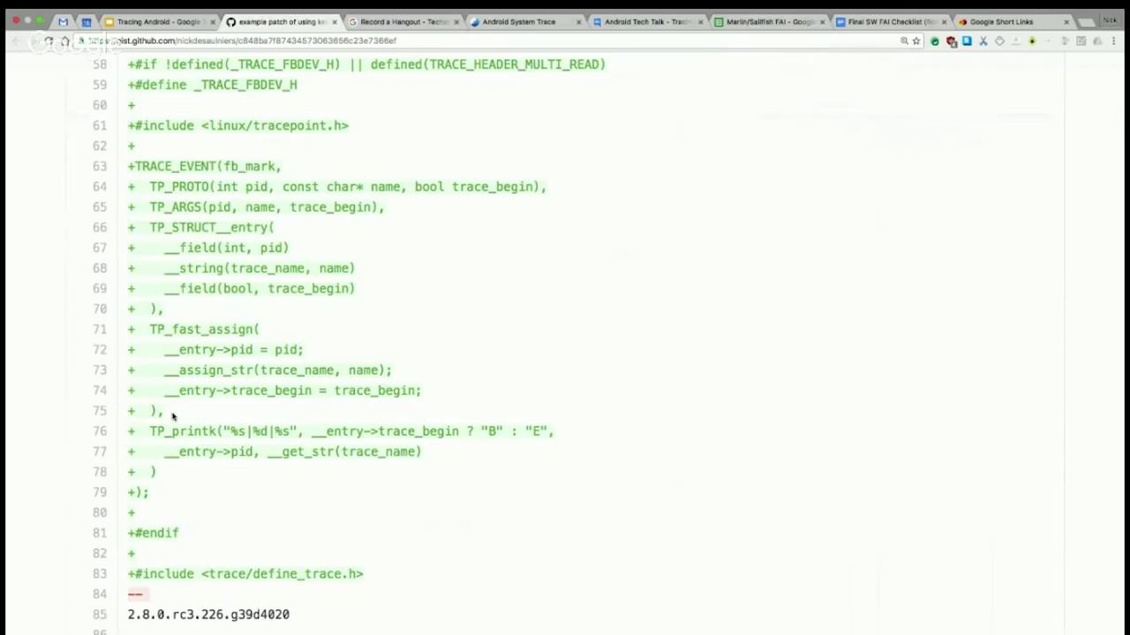
scroll(down, 3)
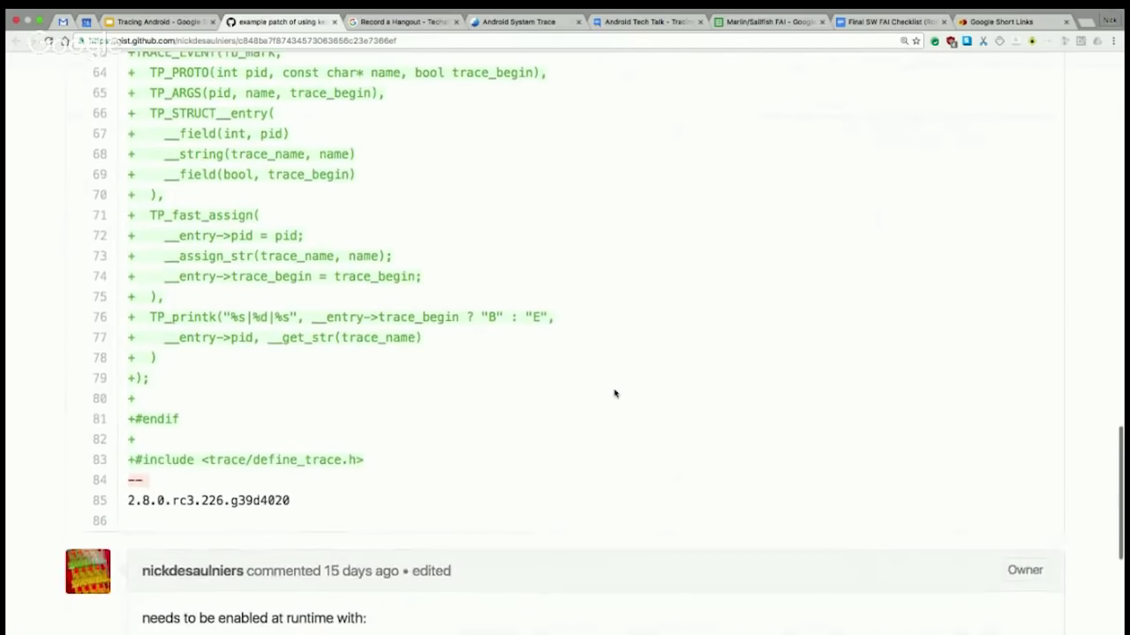
Step: Scroll back up to the patch's still-needs notes and fbmem.c ATRACE defines
scroll(up, 3)
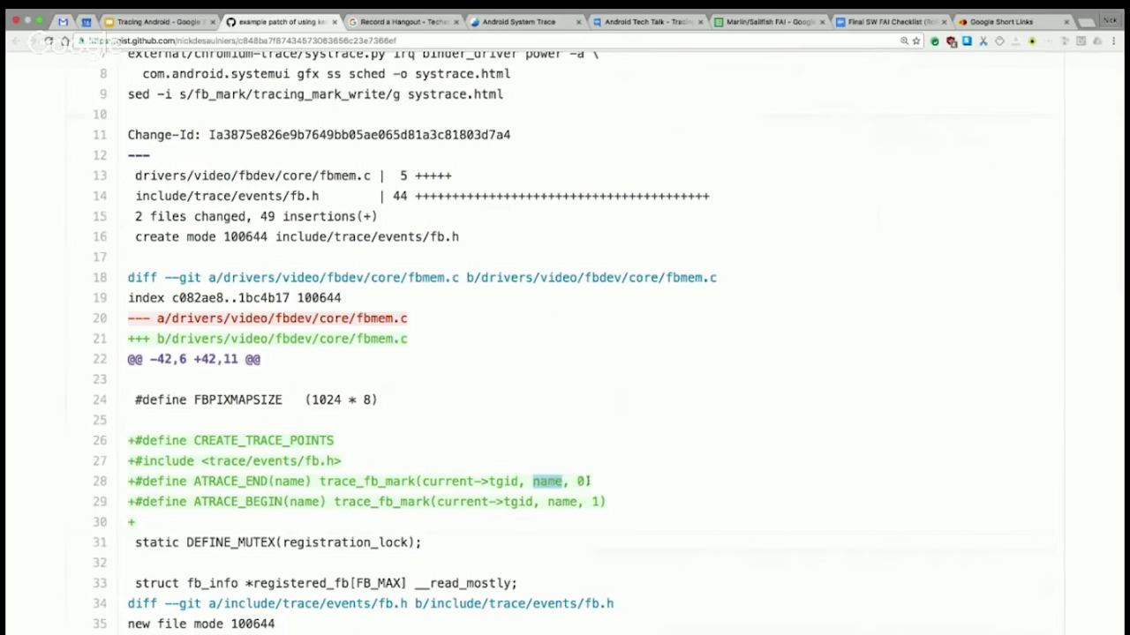
scroll(up, 3)
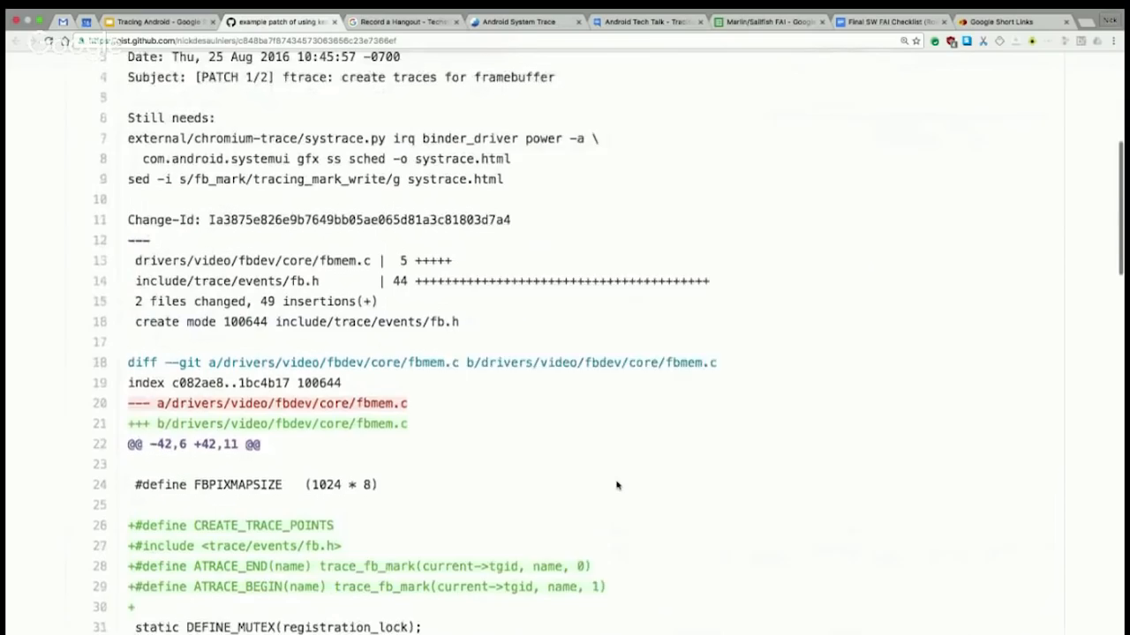
Step: Scroll to the top of 0001-ftrace-create-traces-for-framebuffer.patch and its header
scroll(down, 3)
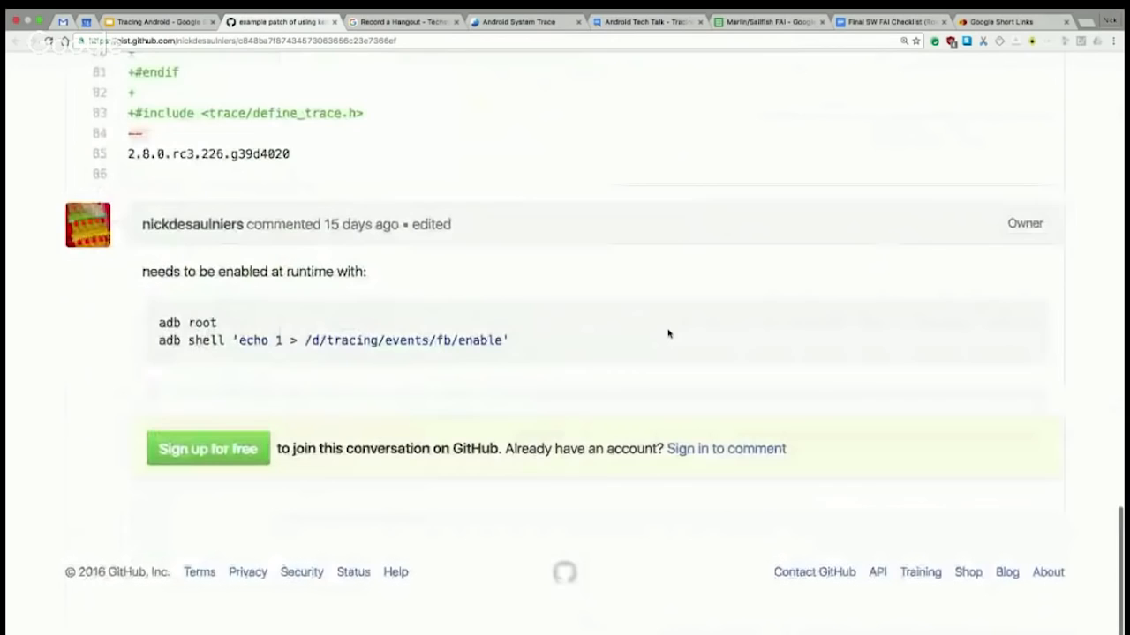
scroll(up, 3)
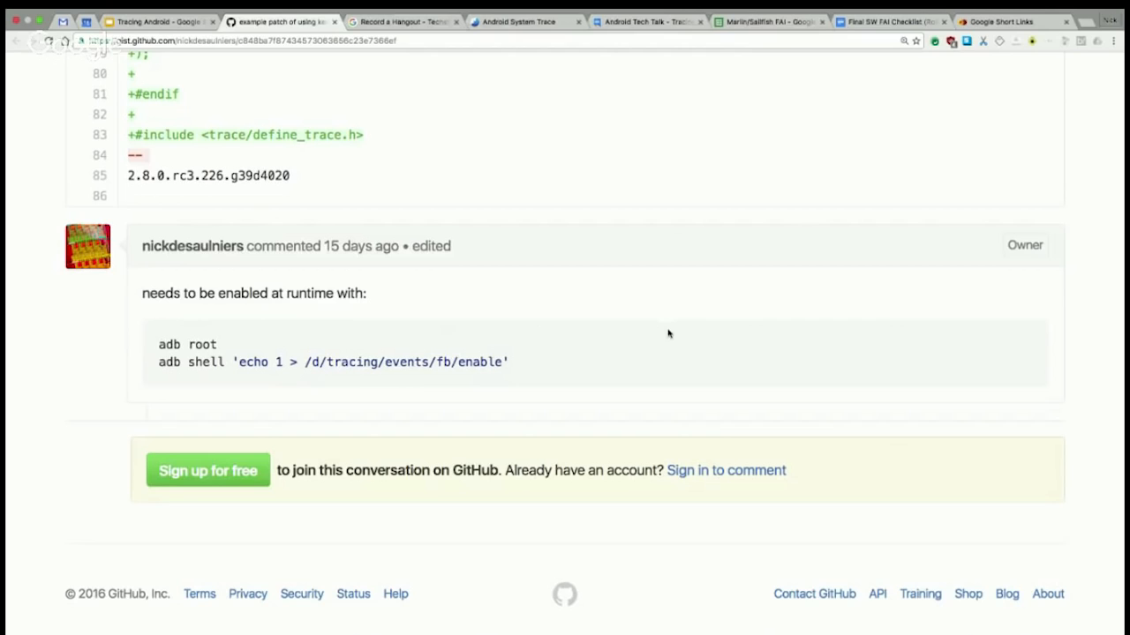
mouse_move(250, 344)
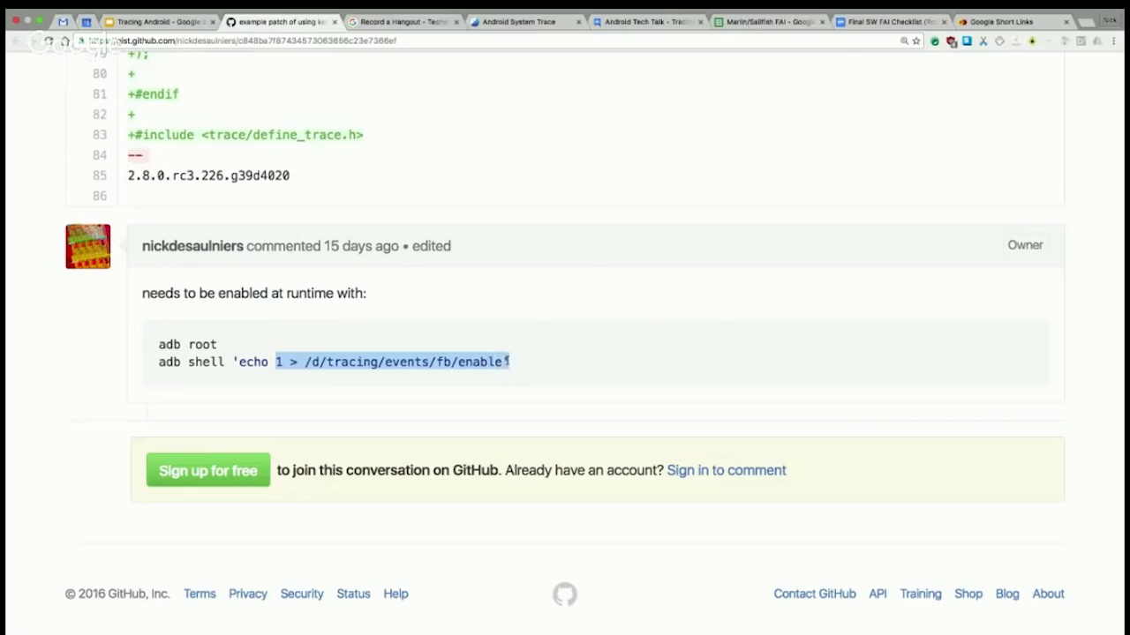
scroll(up, 3)
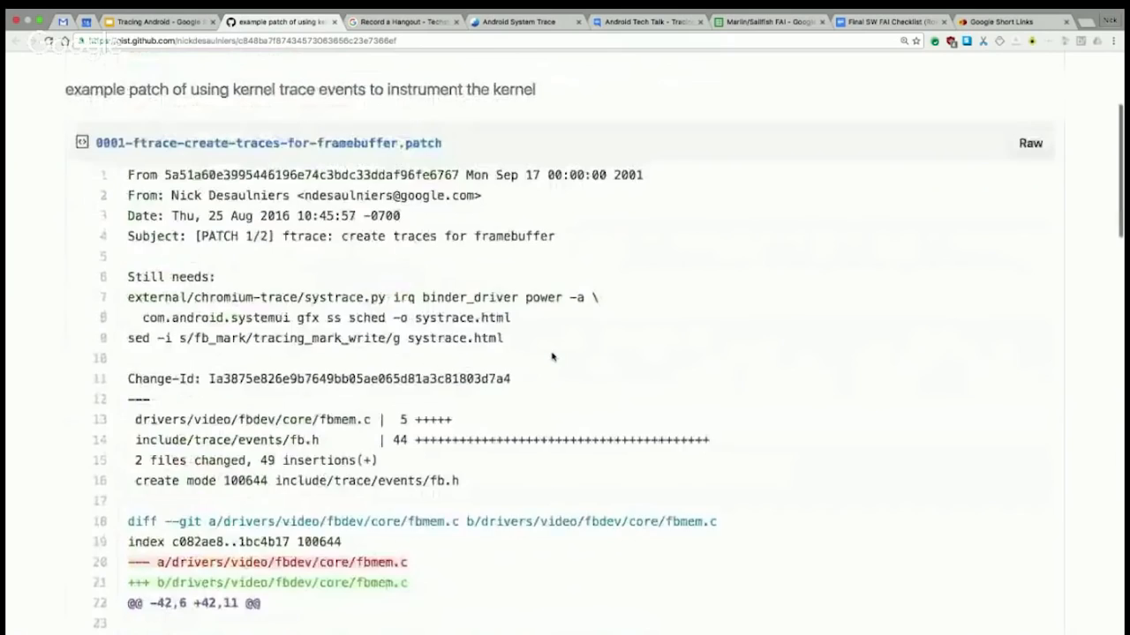
scroll(up, 3)
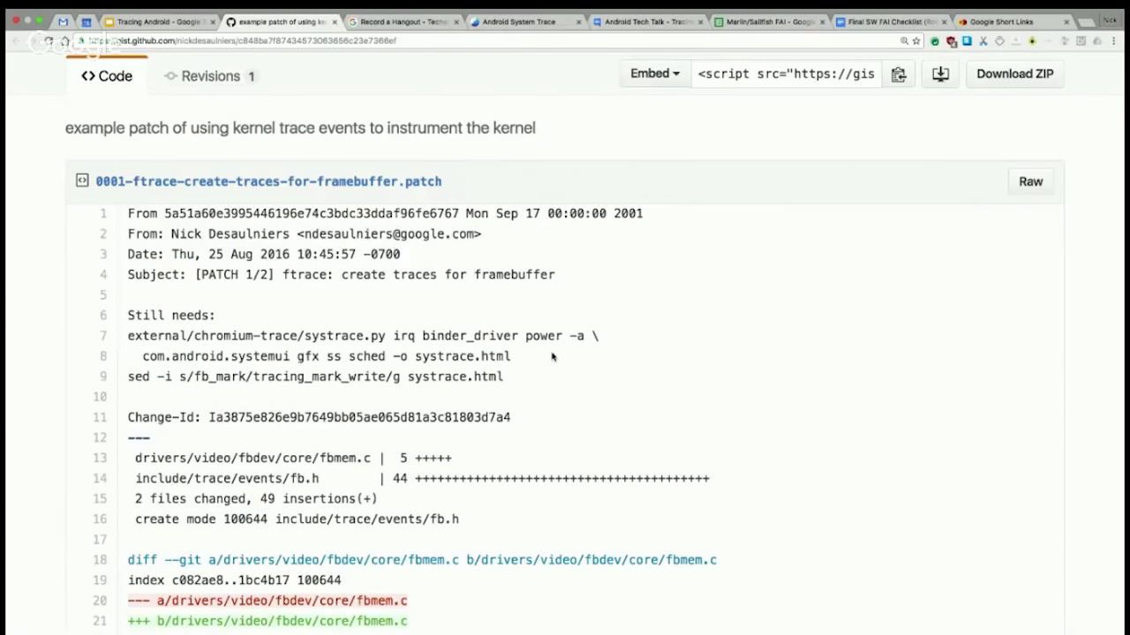
mouse_move(339, 391)
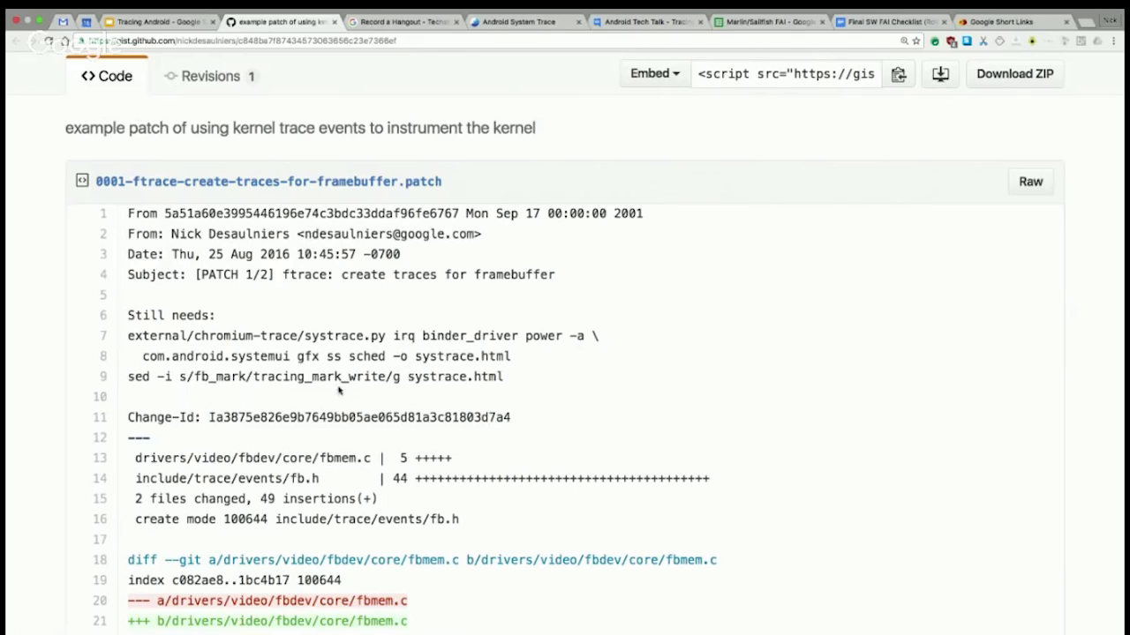
Step: Select the sed command line and tracing_mark_write, then scroll to the ATRACE macros
triple_click(315, 376)
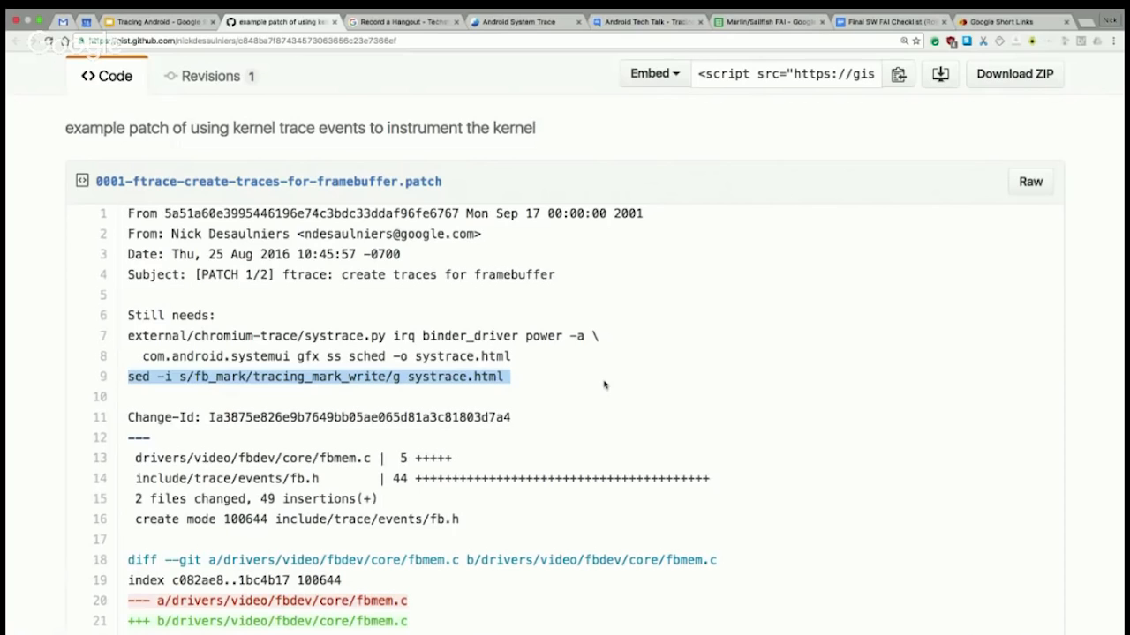
double_click(317, 376)
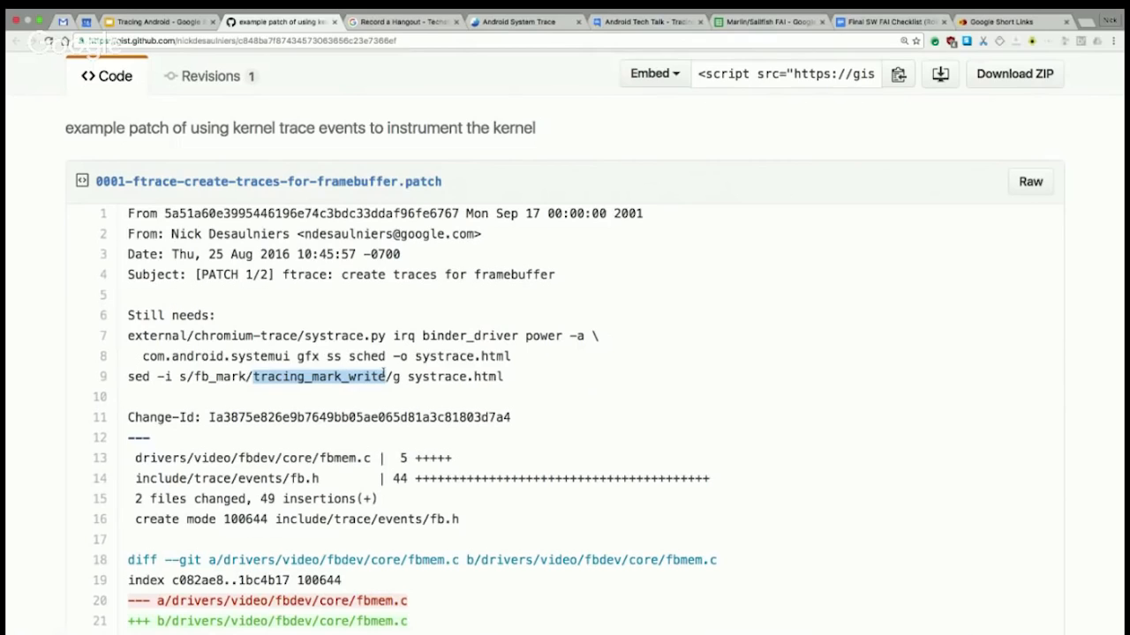
scroll(down, 3)
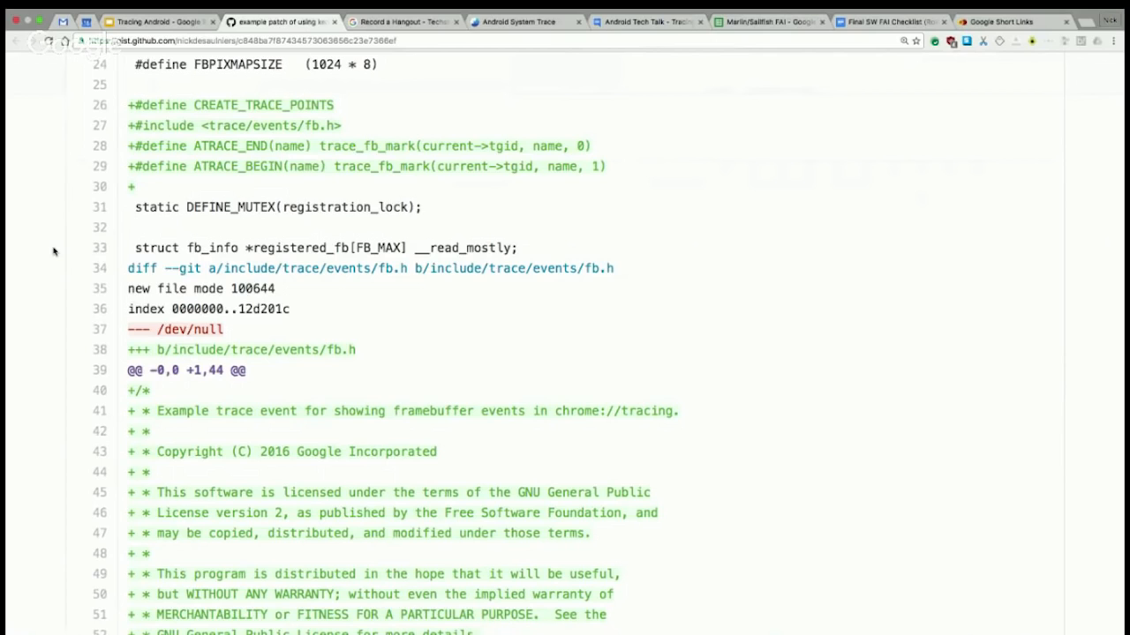
Step: Scroll through the gist to the TRACE_EVENT(fb_mark) definition in fb.h
scroll(down, 3)
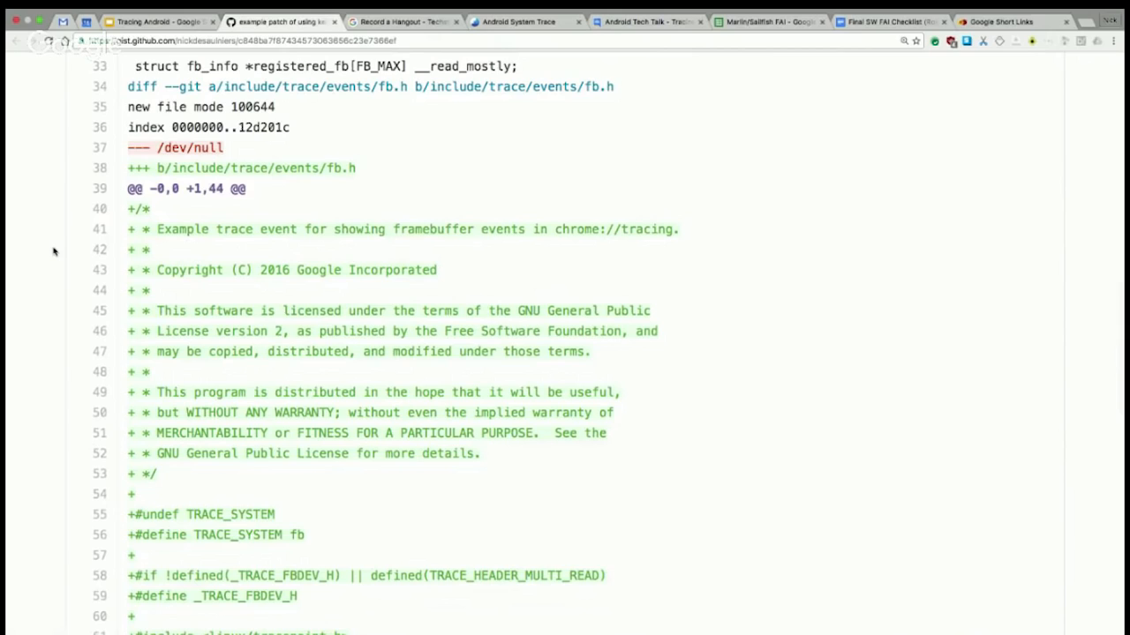
scroll(down, 3)
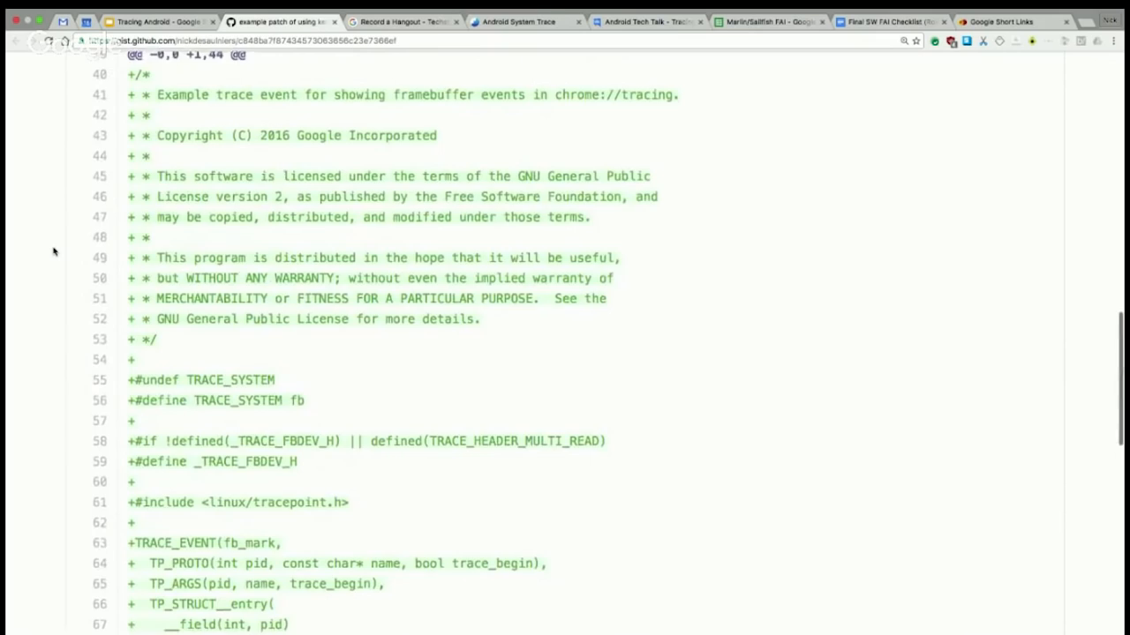
scroll(up, 3)
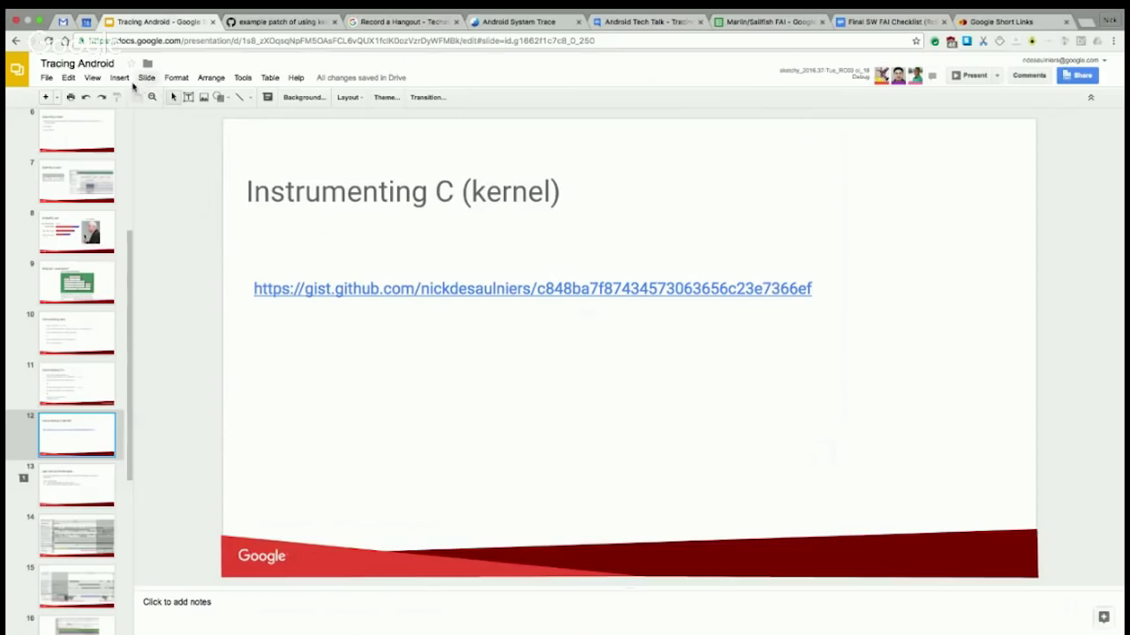
Step: Move past the Instrumenting C (kernel) slide to the following Tracing Android slides
click(970, 75)
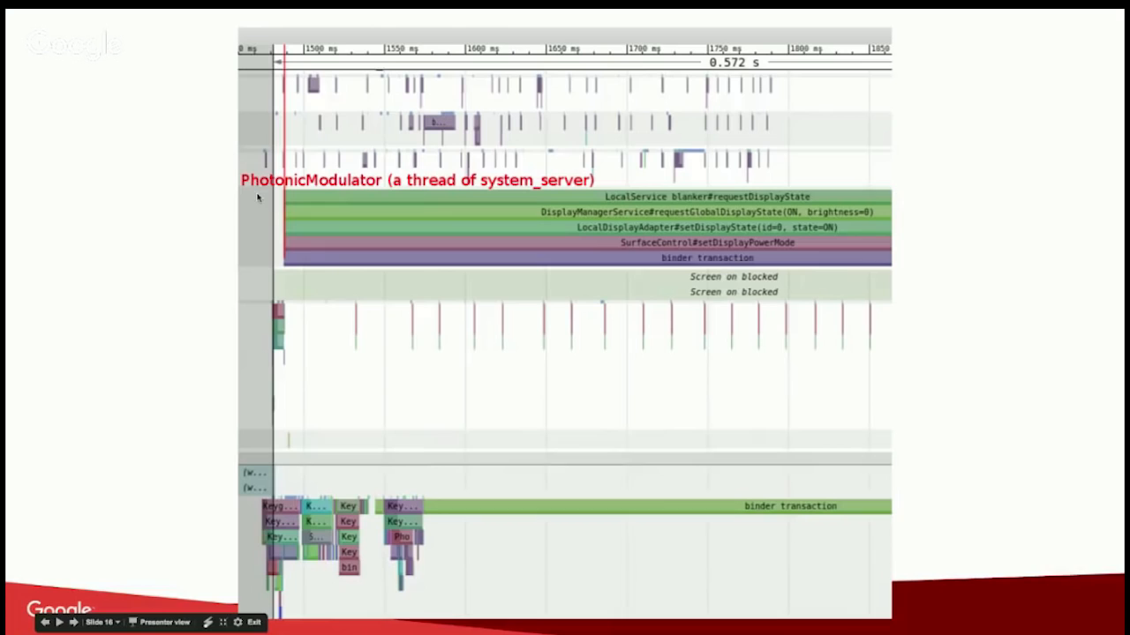
mouse_move(724, 281)
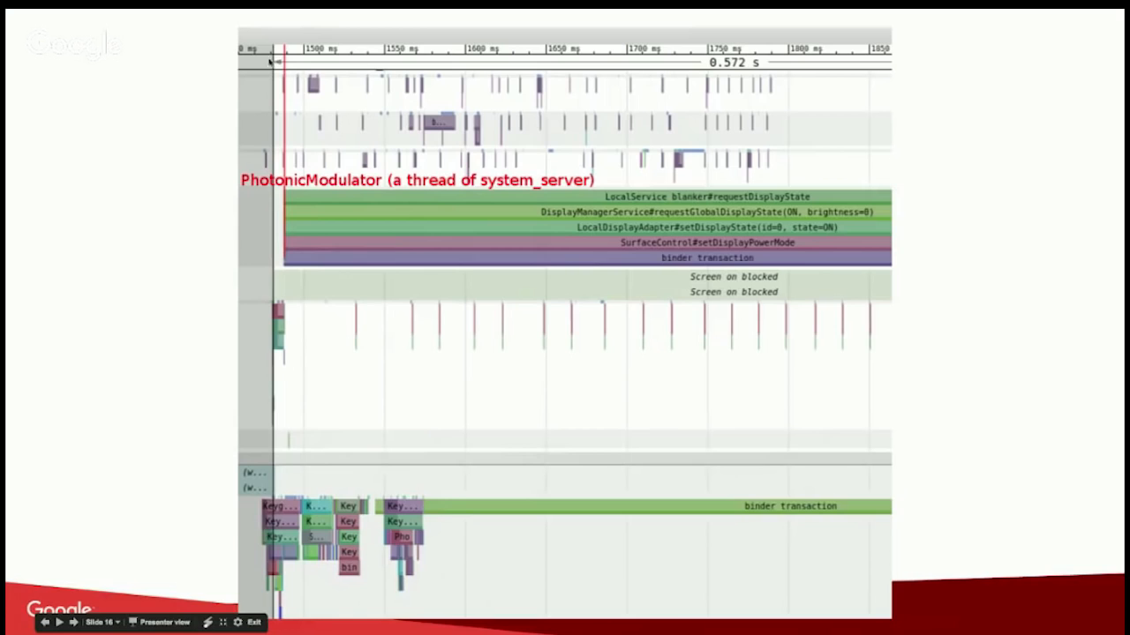
mouse_move(463, 257)
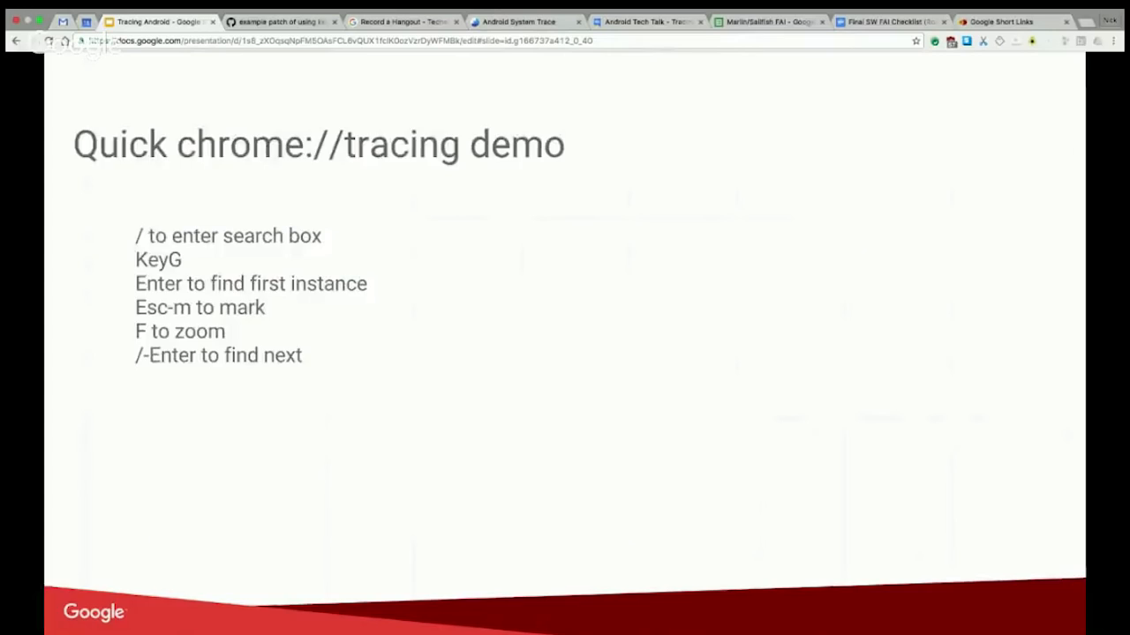
Step: Switch to the Android System Trace tab with the captured trace loaded
click(519, 21)
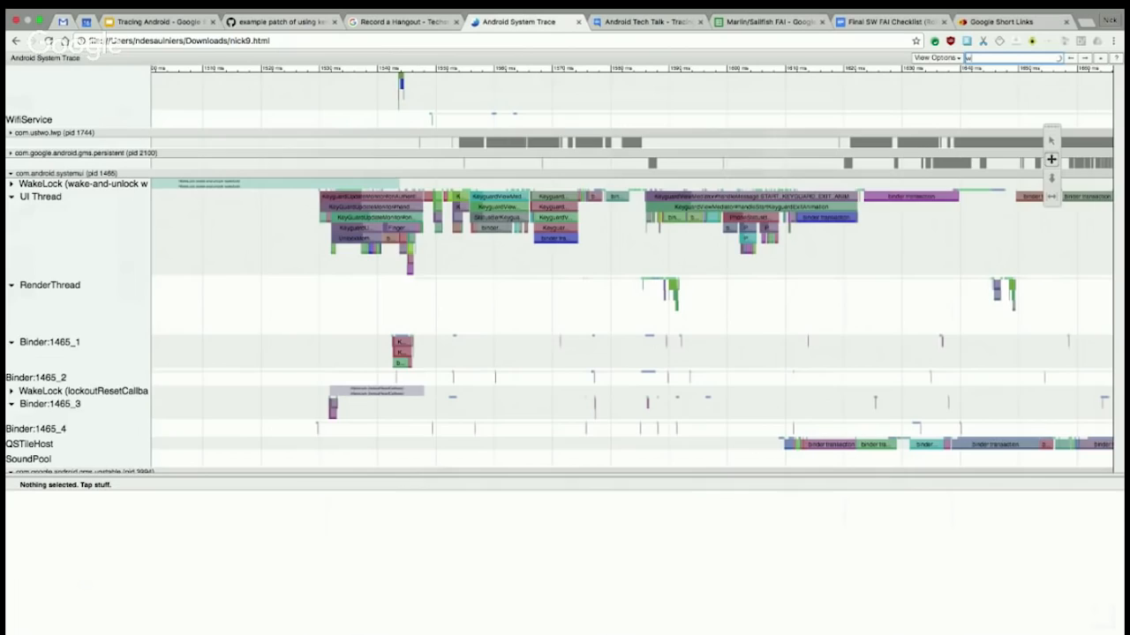
scroll(up, 3)
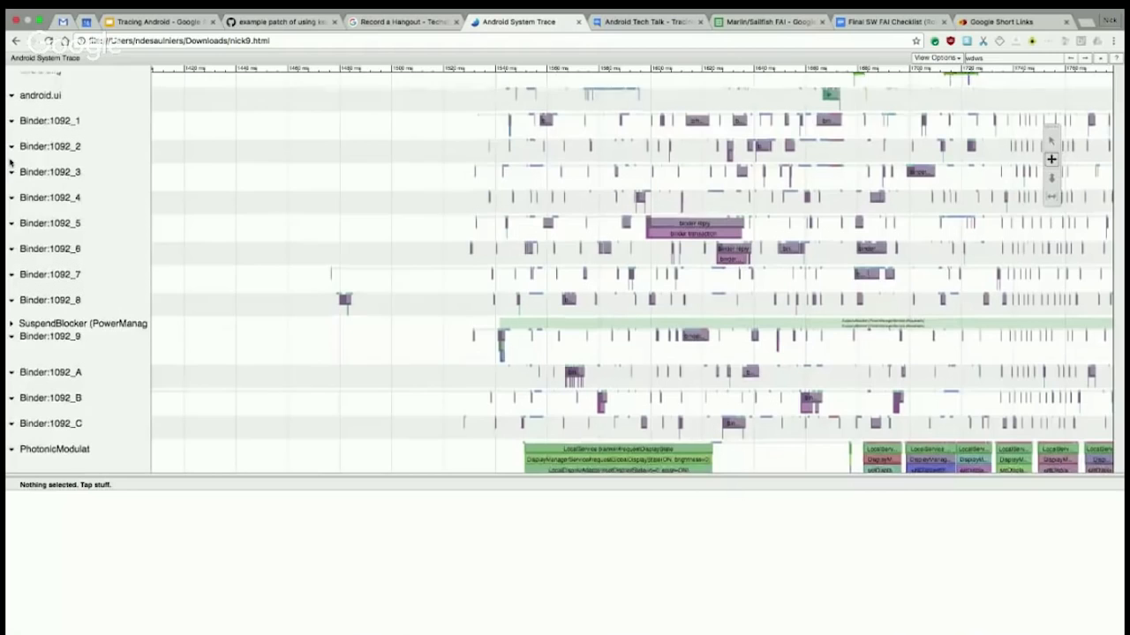
scroll(down, 3)
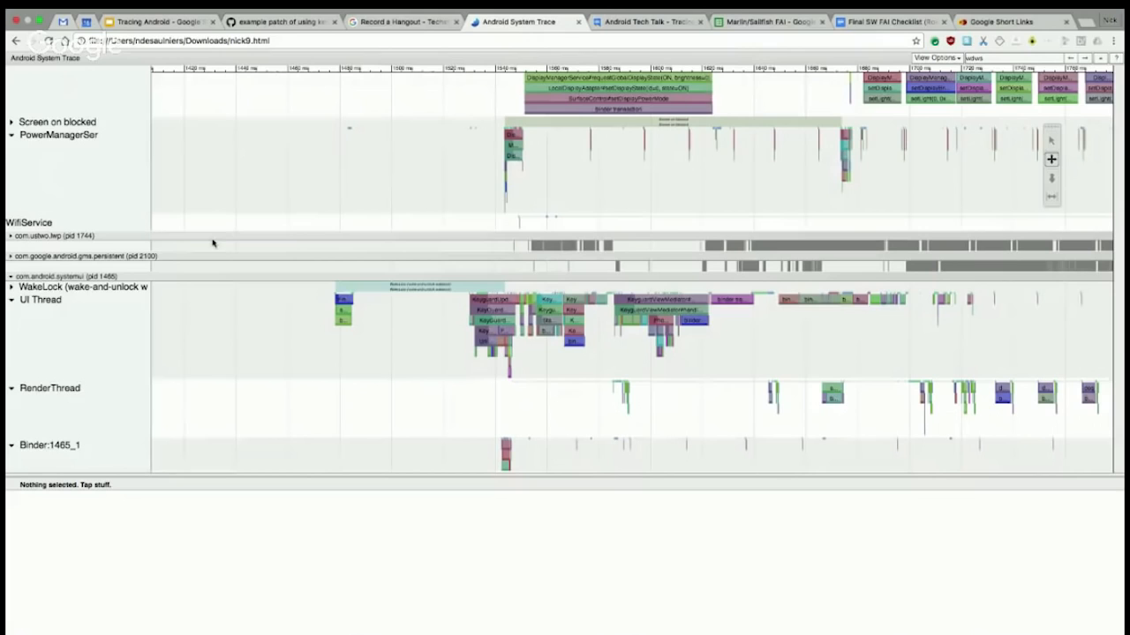
mouse_move(527, 277)
text(KeyGu)
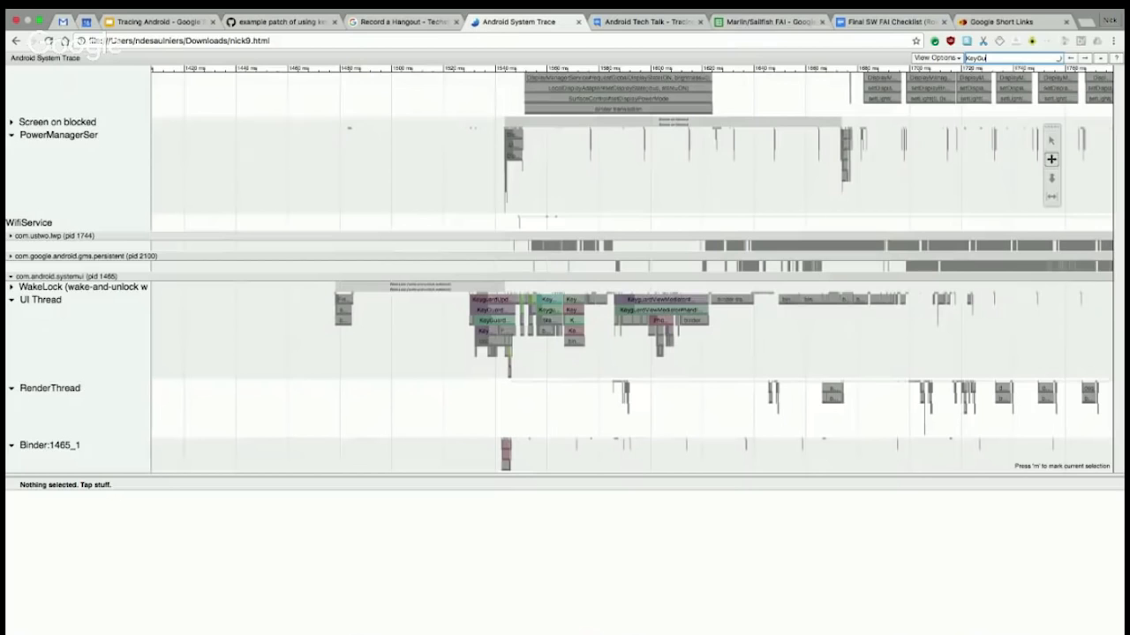
Step: Inspect the 17.745 ms onAuthenticationSucceeded slice, then go back to the Tracing Android deck
click(490, 300)
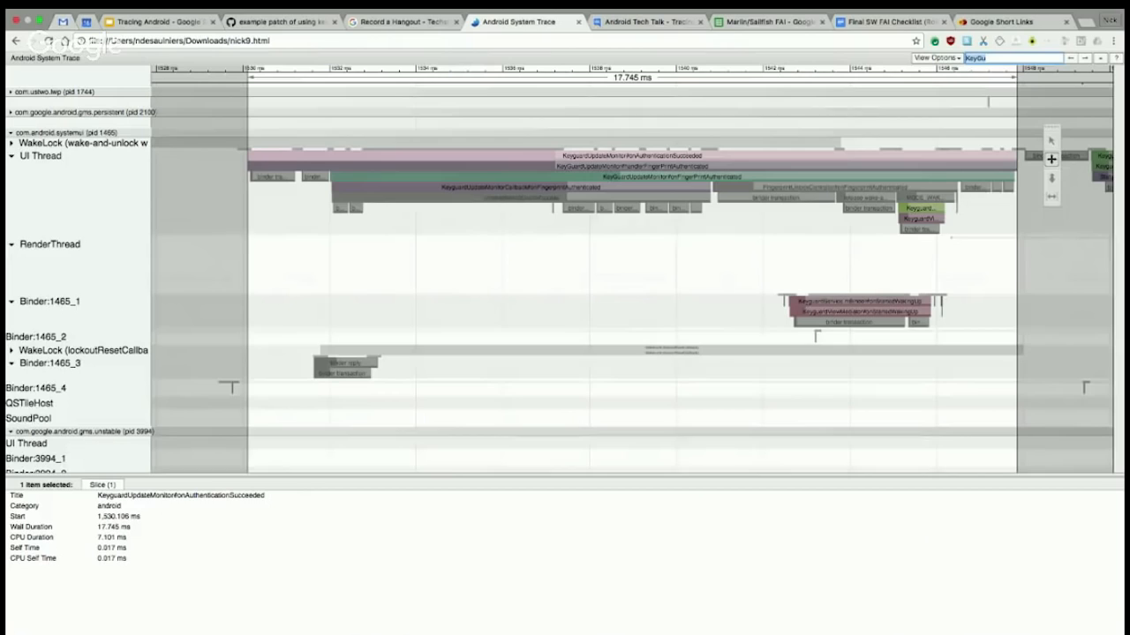
click(155, 21)
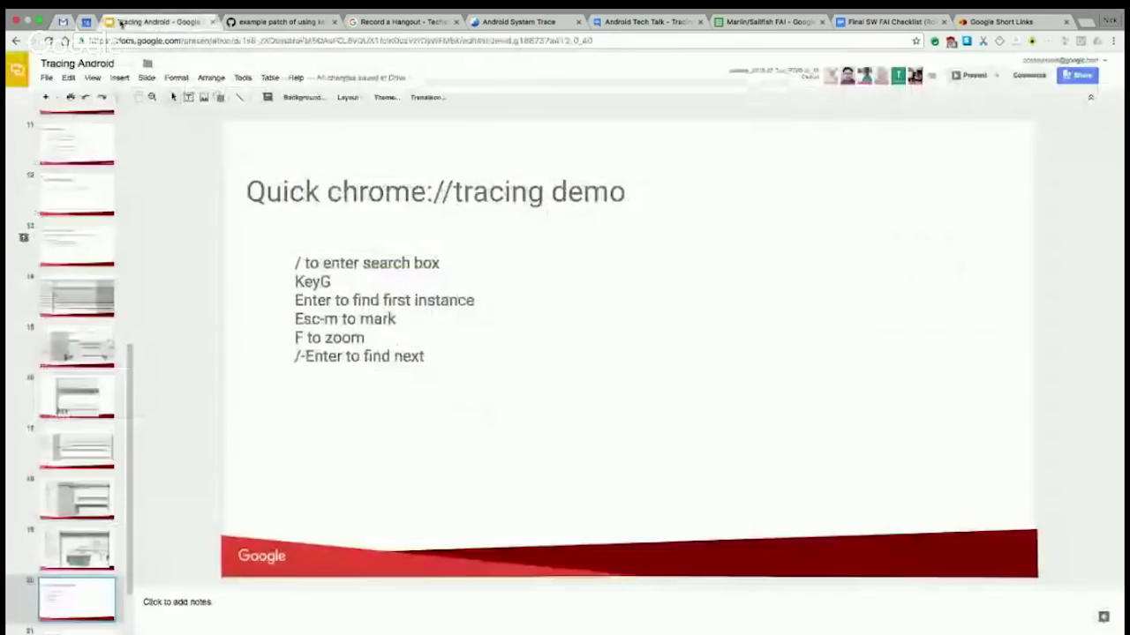
Step: Present the deck full screen, reaching the Call to action slide
click(522, 22)
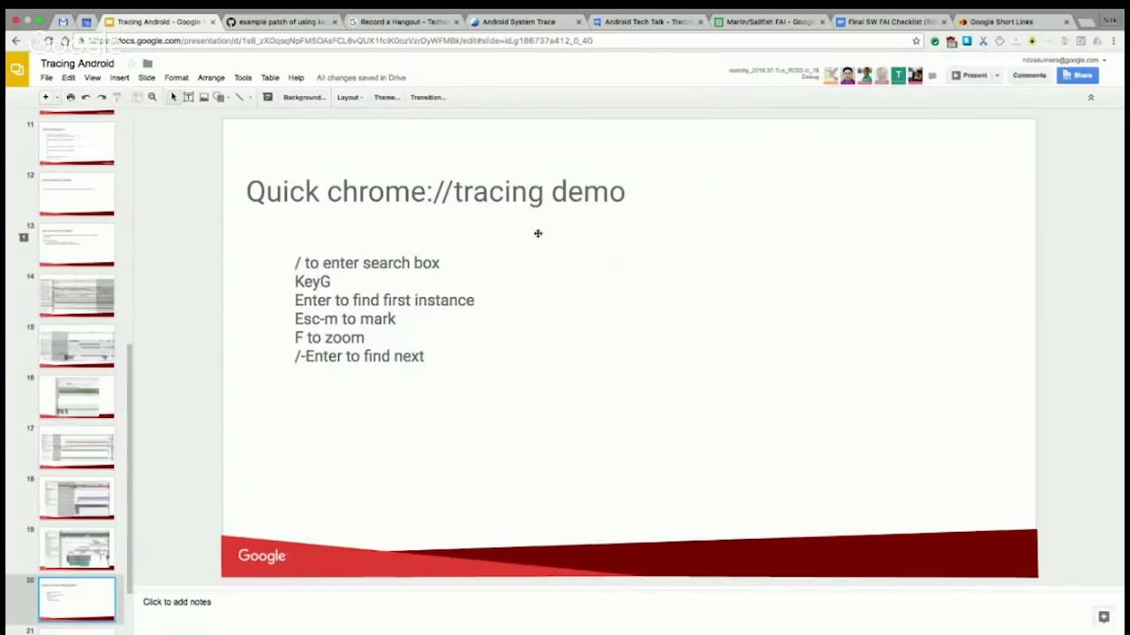
click(970, 75)
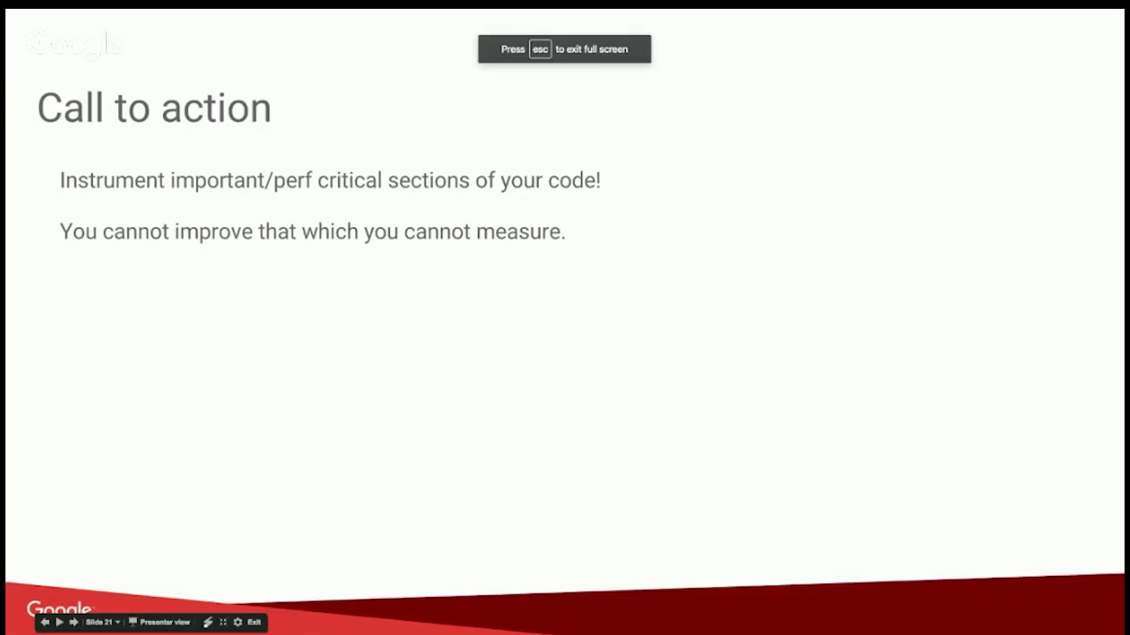